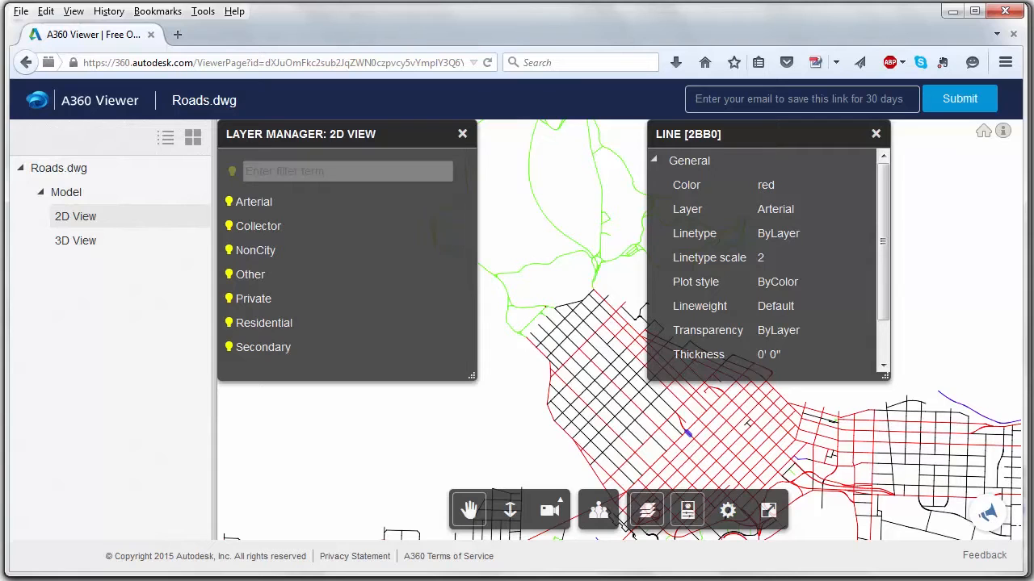
{"action": "mouse_move", "coordinate": [468, 511]}
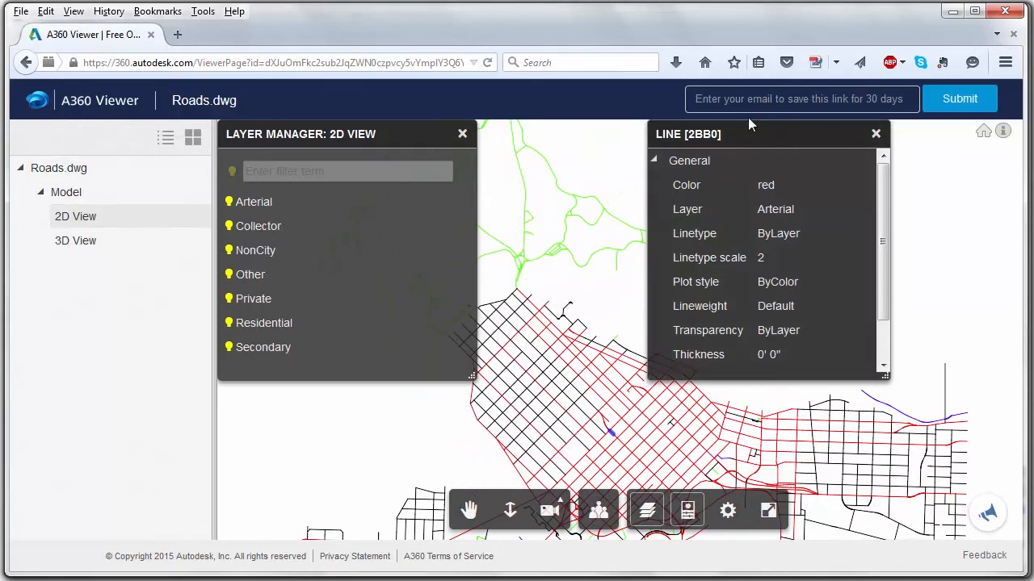
Generate a new workspace and select Roads.dwg from FMEData2015\Data\Transportation as the reader dataset.
{"action": "left_click_drag", "start_coordinate": [688, 134], "coordinate": [785, 159]}
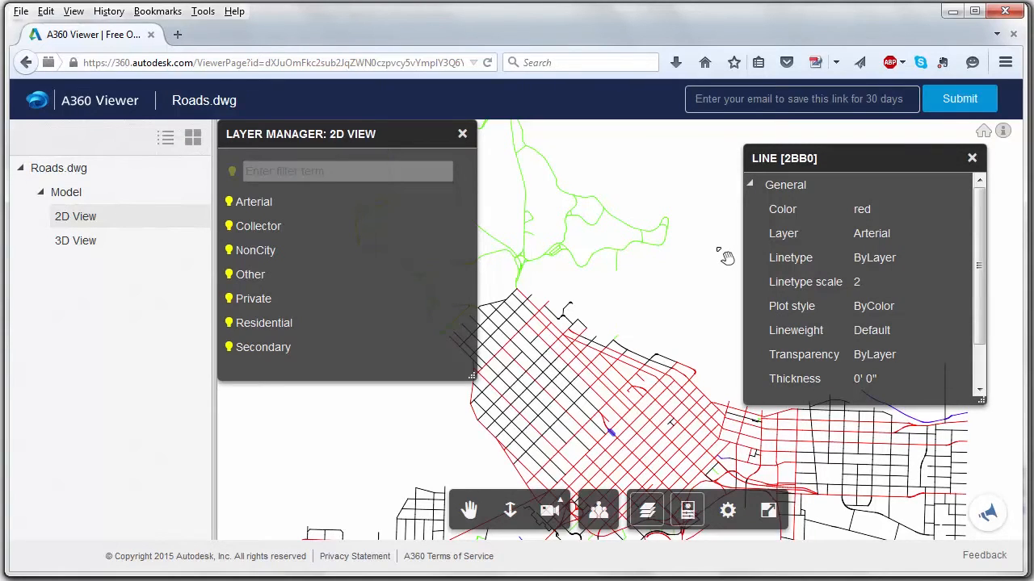
{"action": "mouse_move", "coordinate": [719, 265]}
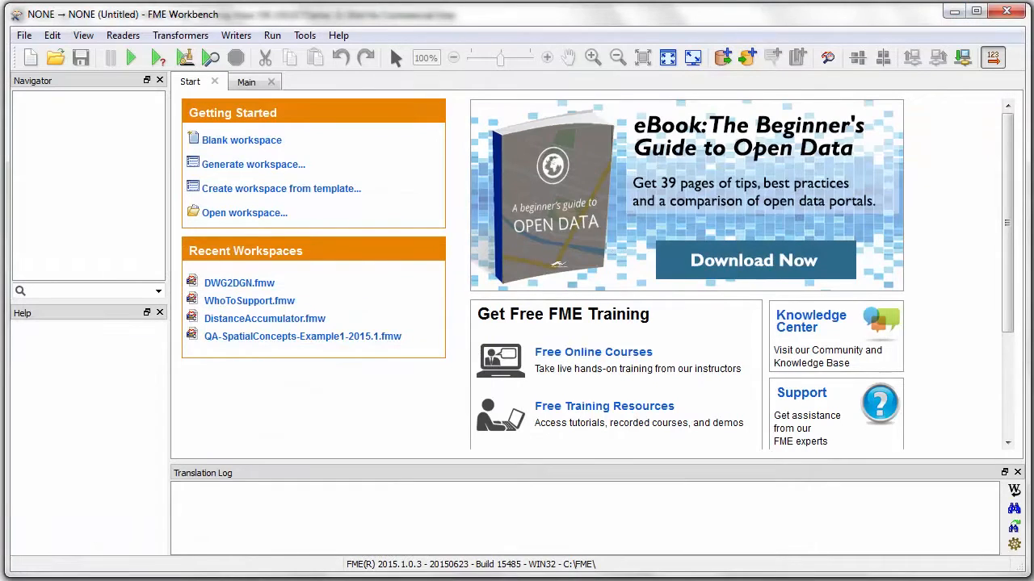
{"action": "mouse_move", "coordinate": [714, 161]}
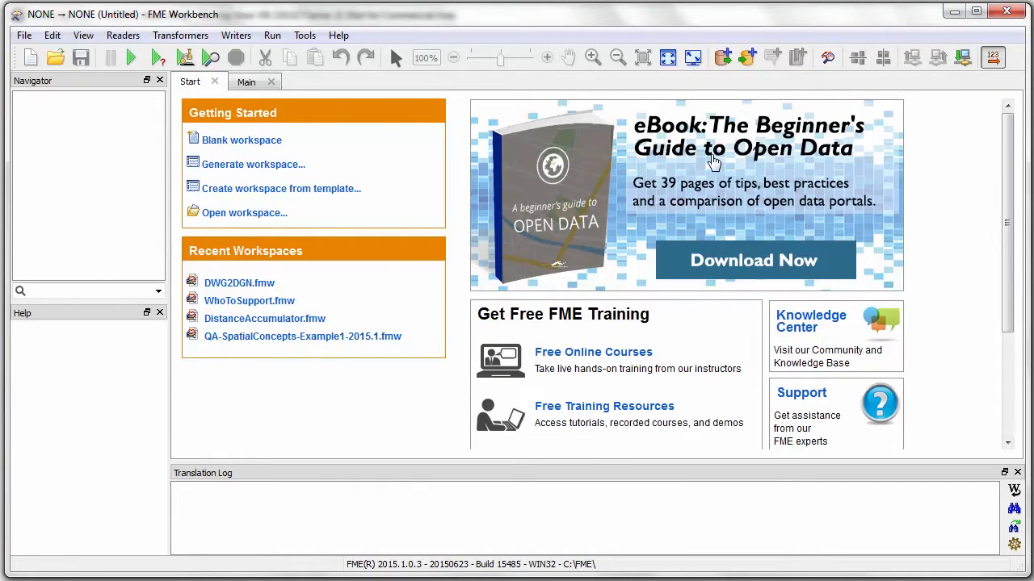
{"action": "left_click", "coordinate": [252, 165]}
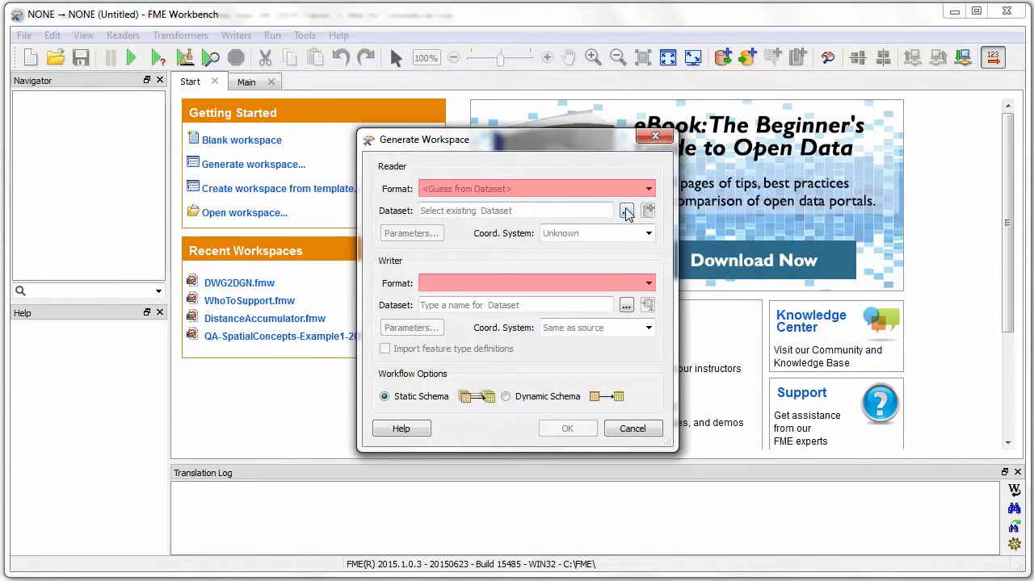
{"action": "left_click", "coordinate": [627, 210]}
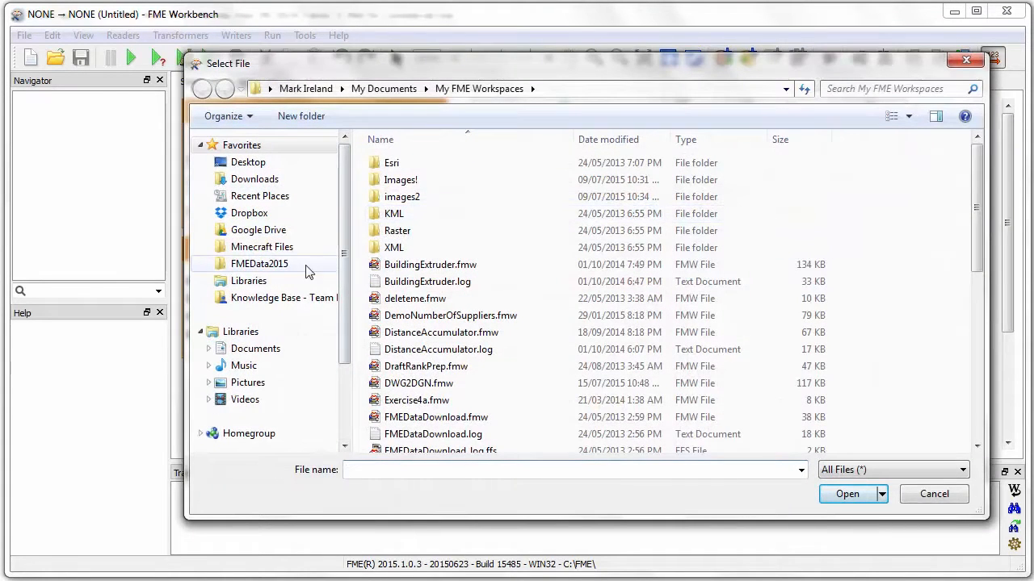
{"action": "double_click", "coordinate": [259, 263]}
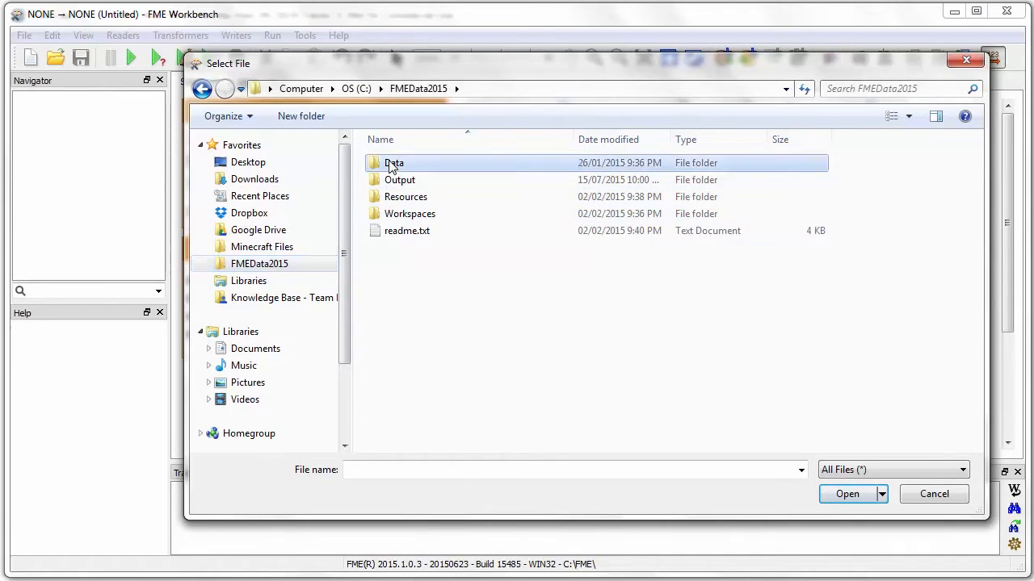
{"action": "double_click", "coordinate": [394, 162]}
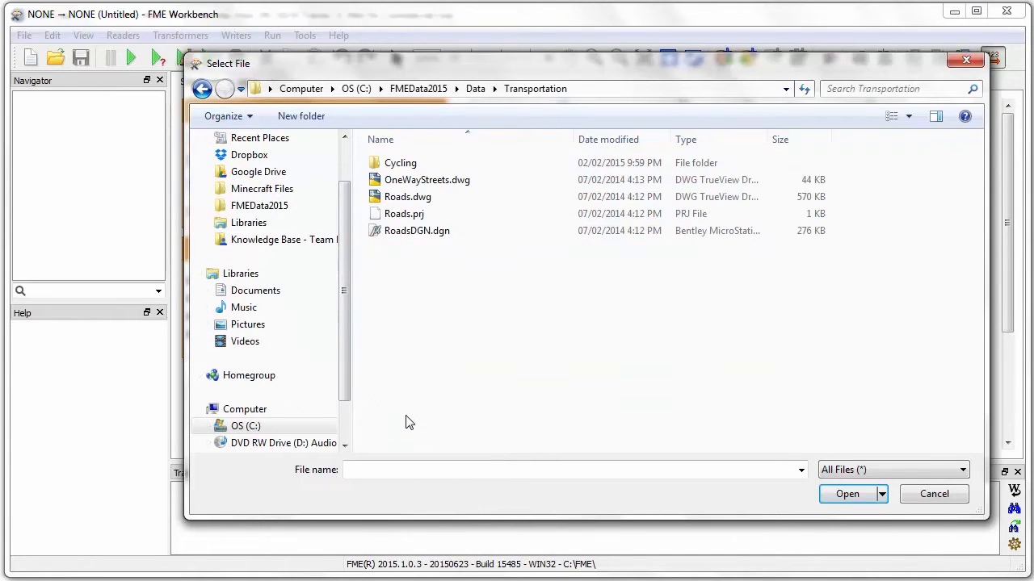
{"action": "left_click", "coordinate": [407, 197]}
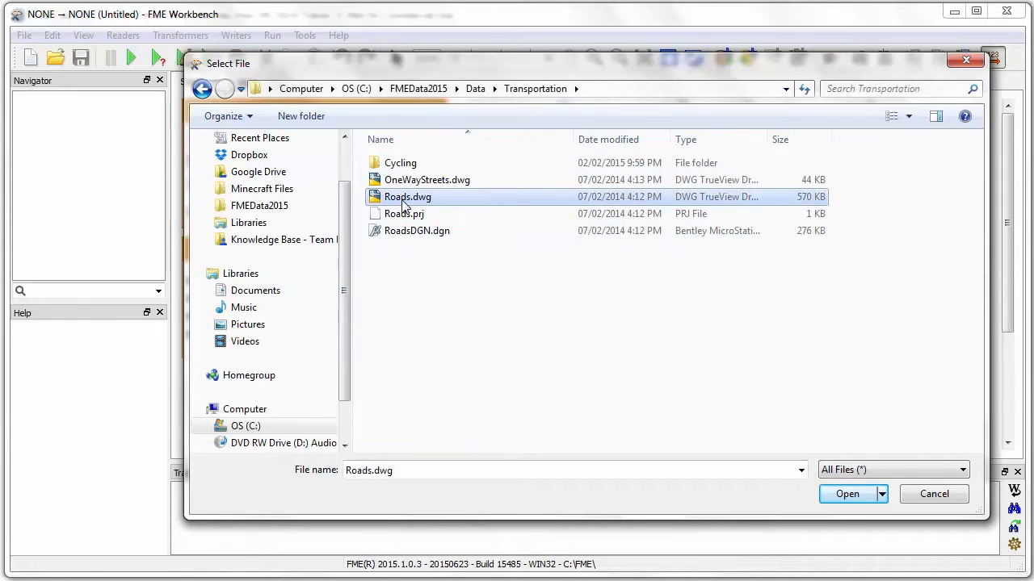
{"action": "left_click", "coordinate": [846, 494]}
{"action": "type", "text": "d"}
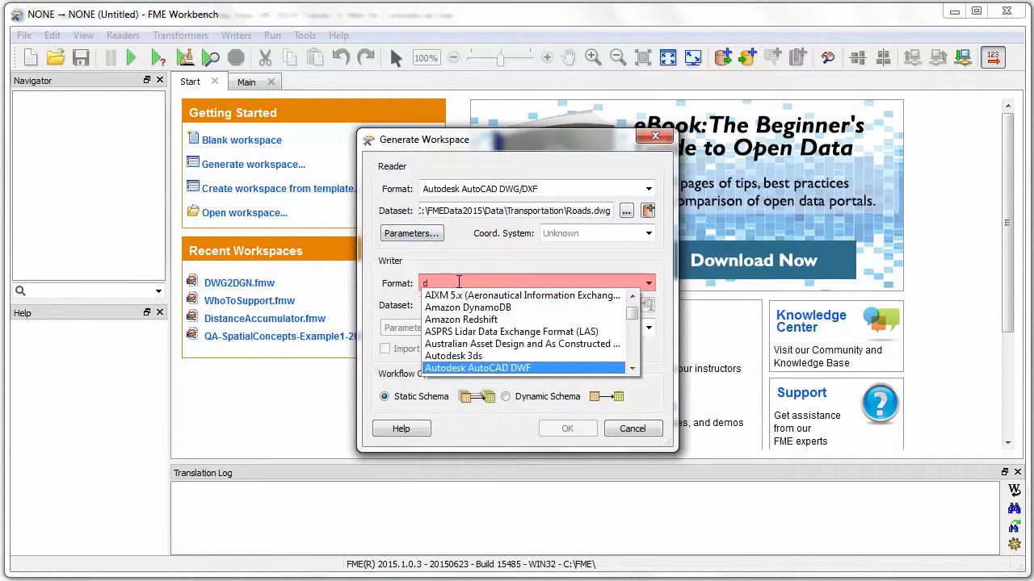
Set the writer format to MicroStation DGN and save the output as Roads.dgn in the Output folder.
{"action": "type", "text": "gn"}
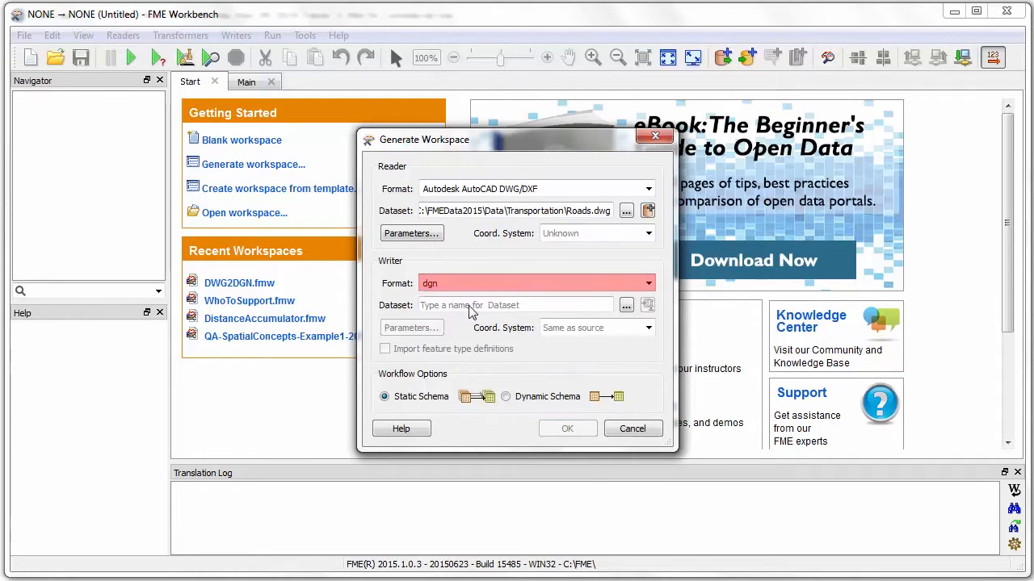
{"action": "left_click", "coordinate": [627, 304]}
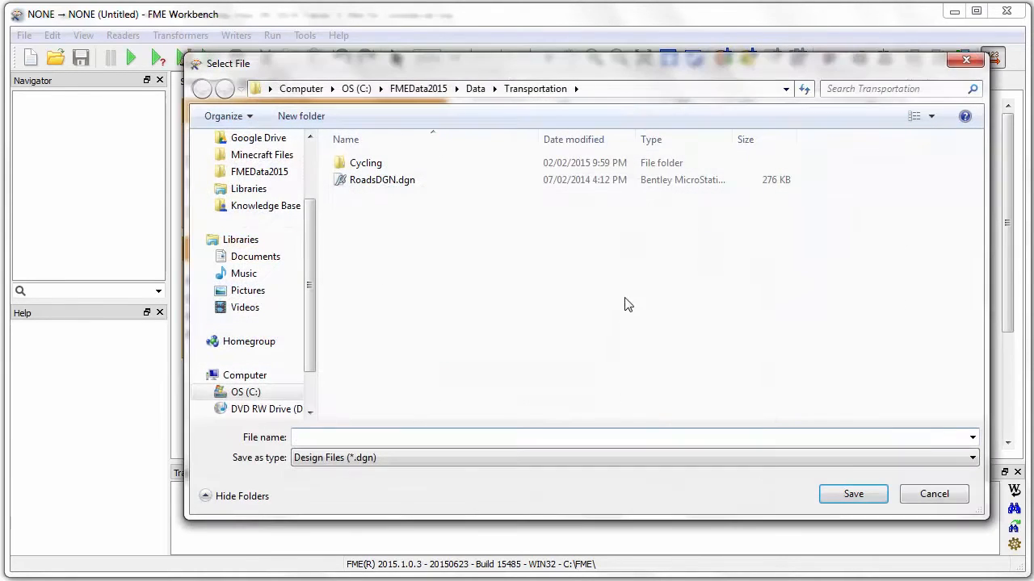
{"action": "left_click", "coordinate": [455, 89]}
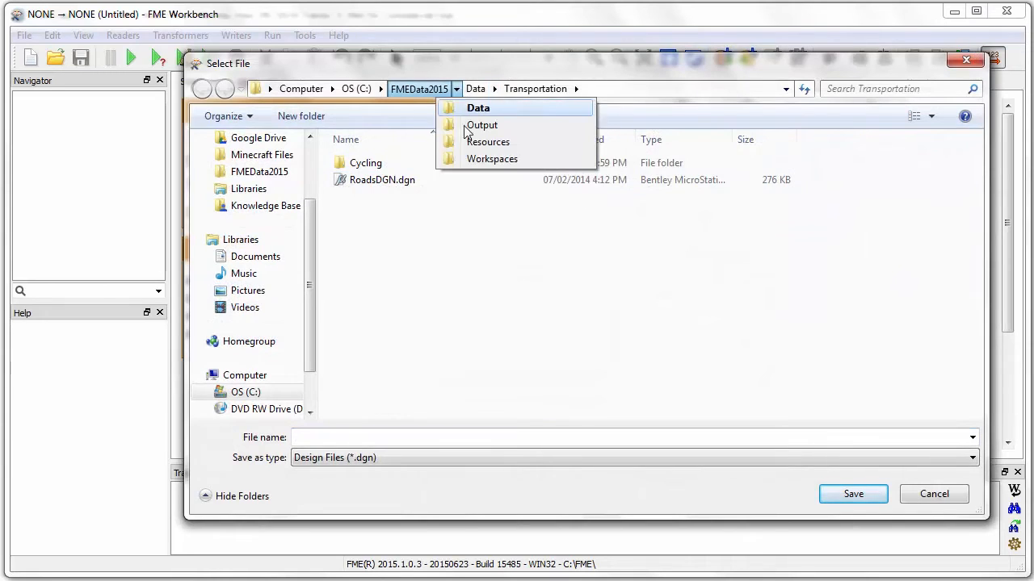
{"action": "left_click", "coordinate": [481, 124]}
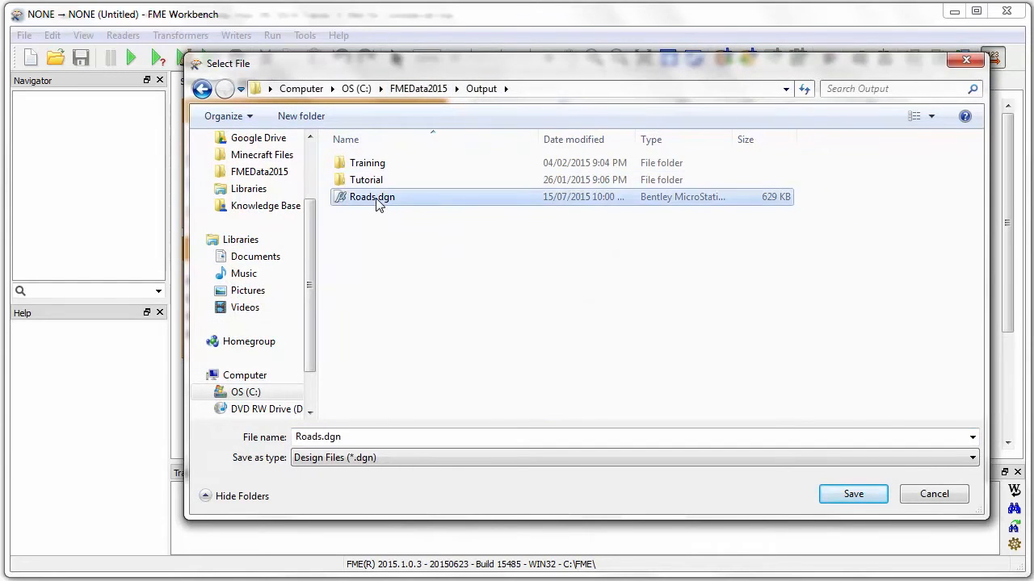
{"action": "left_click", "coordinate": [852, 495]}
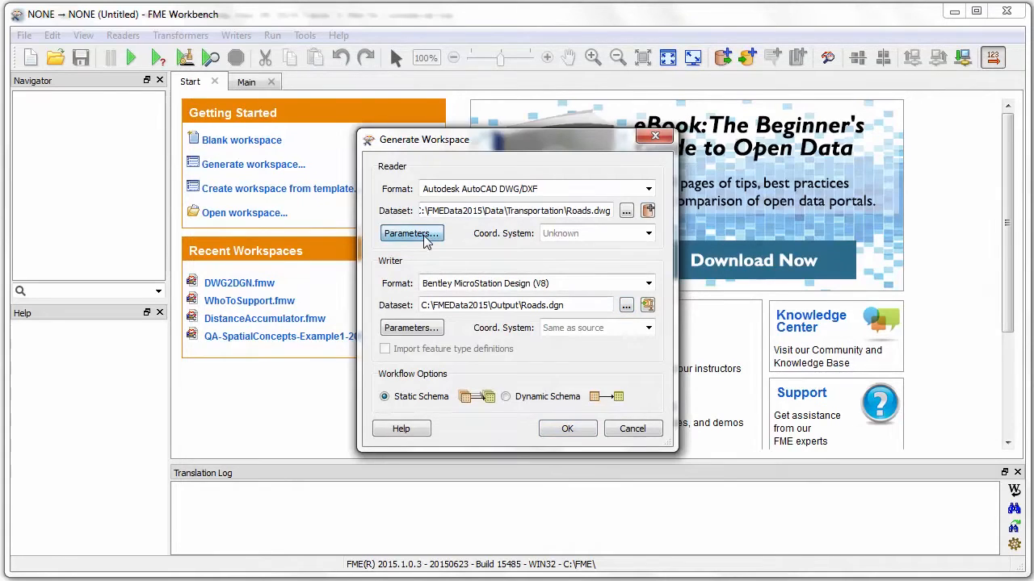
Set the DWG reader to group entities by Attribute Schema.
{"action": "left_click", "coordinate": [410, 232]}
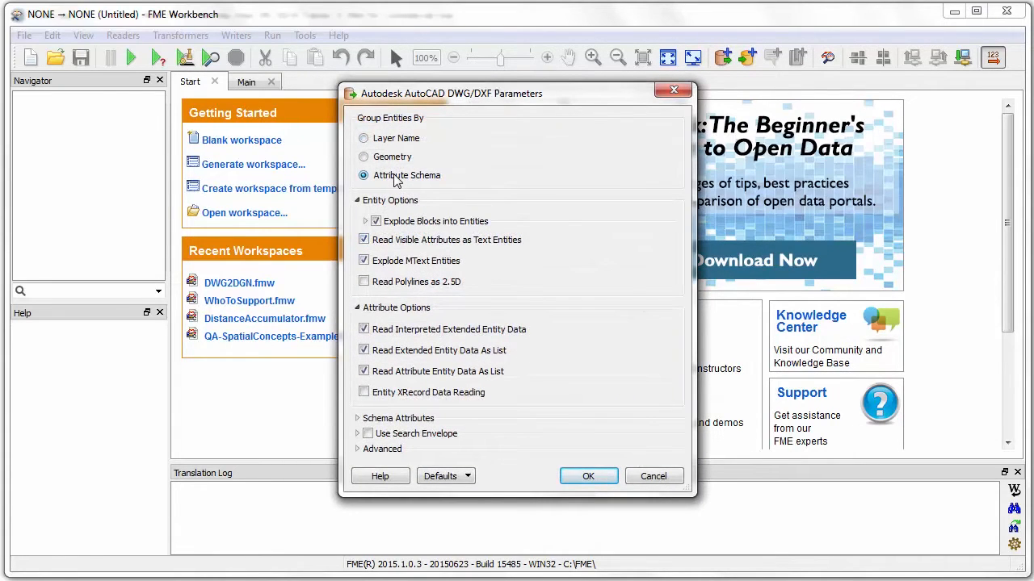
{"action": "mouse_move", "coordinate": [412, 162]}
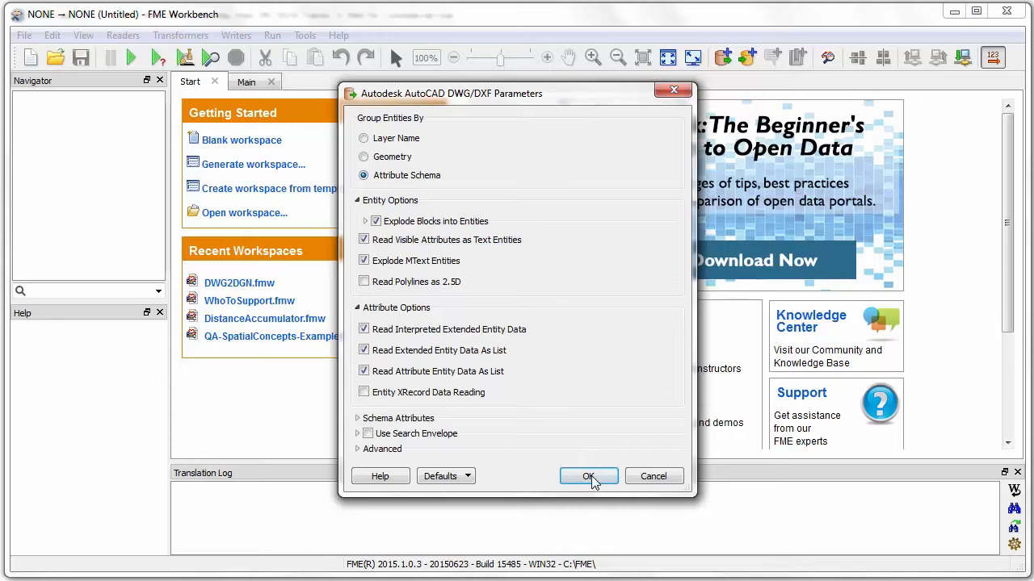
{"action": "left_click", "coordinate": [587, 475]}
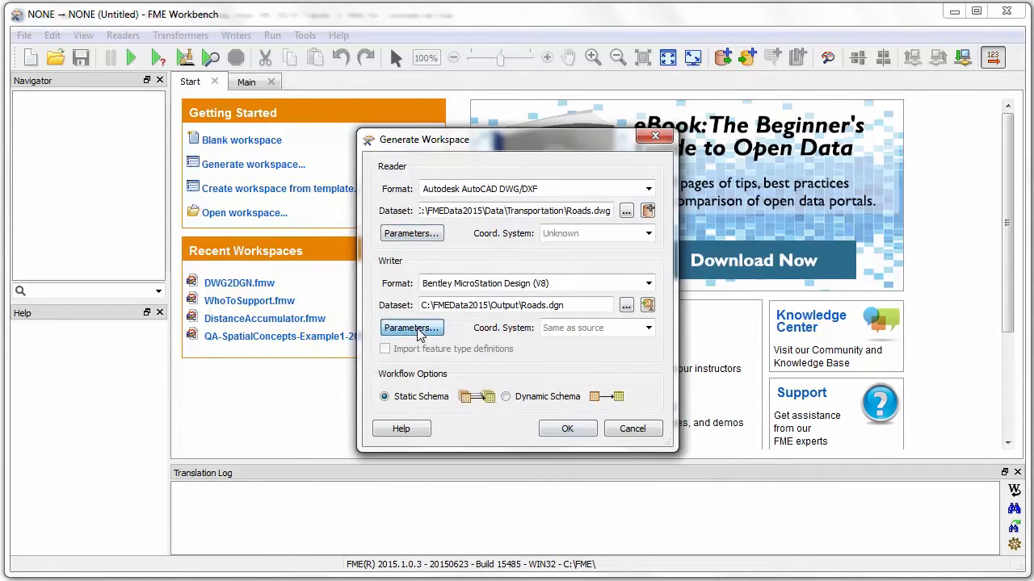
Set the DGN writer to use seed2d_m_v8.dgn with Write Tags on, then generate the workspace.
{"action": "left_click", "coordinate": [411, 328]}
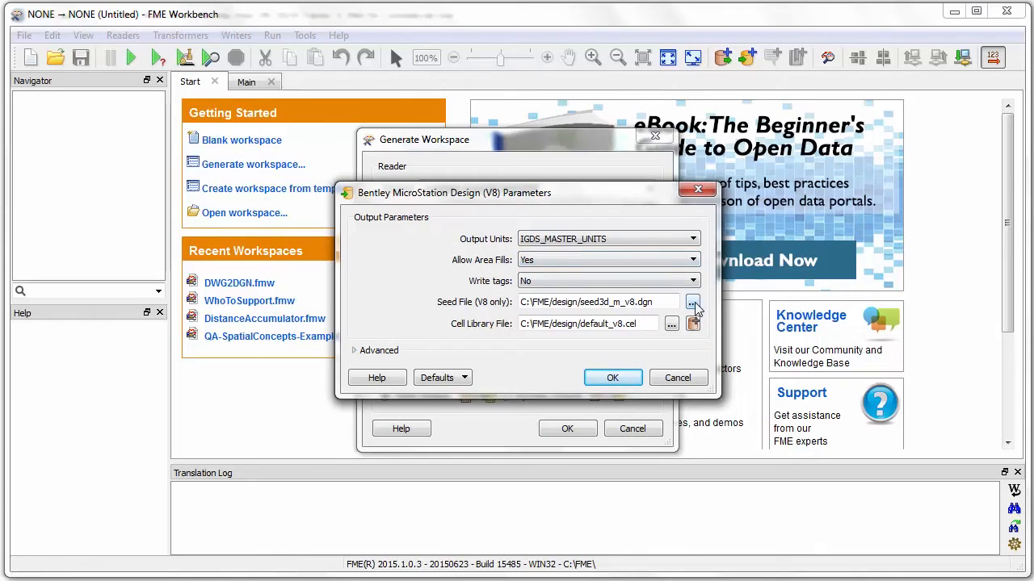
{"action": "left_click", "coordinate": [693, 302]}
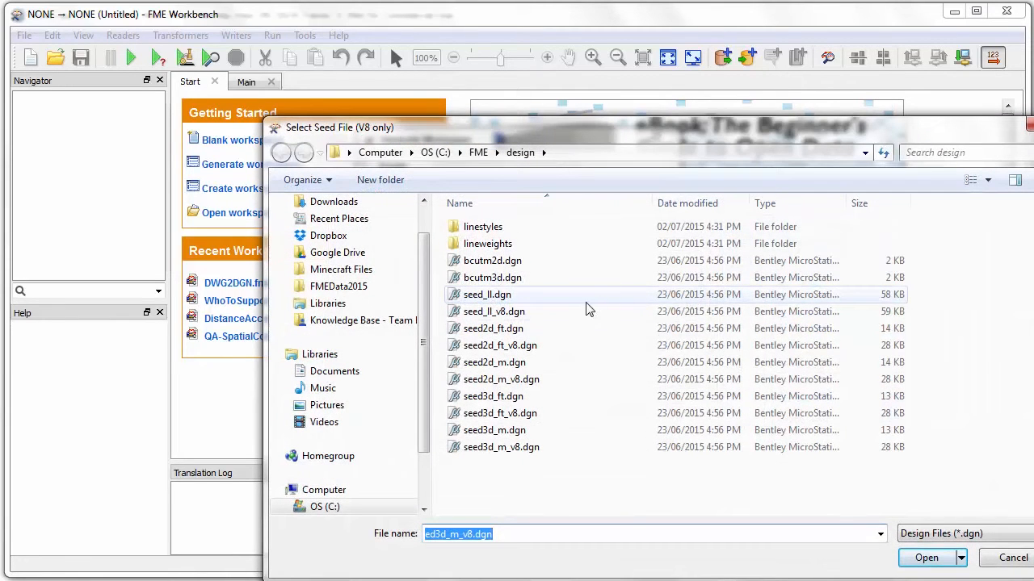
{"action": "mouse_move", "coordinate": [494, 362]}
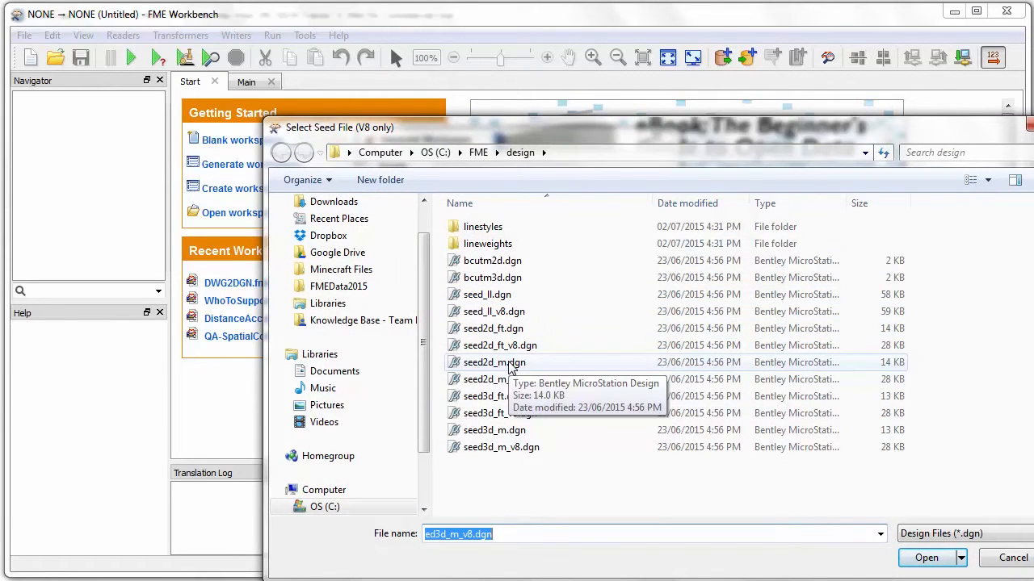
{"action": "left_click", "coordinate": [927, 557]}
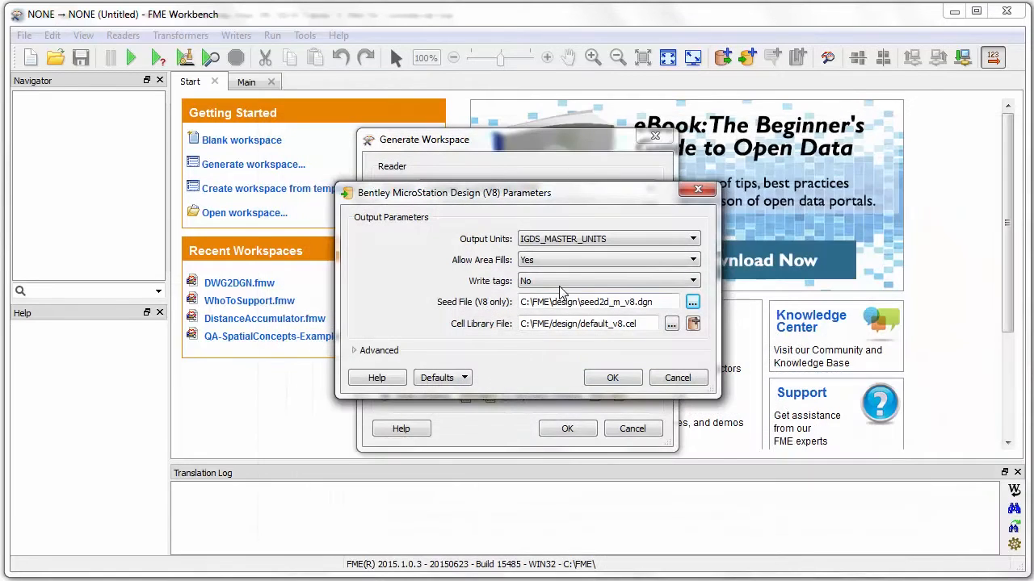
{"action": "left_click", "coordinate": [605, 281]}
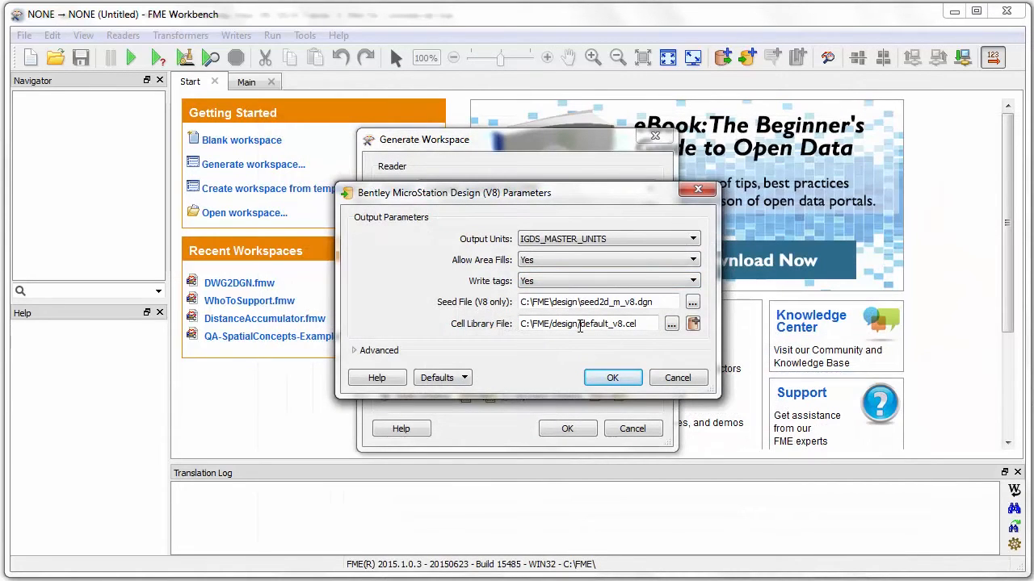
{"action": "left_click", "coordinate": [612, 378]}
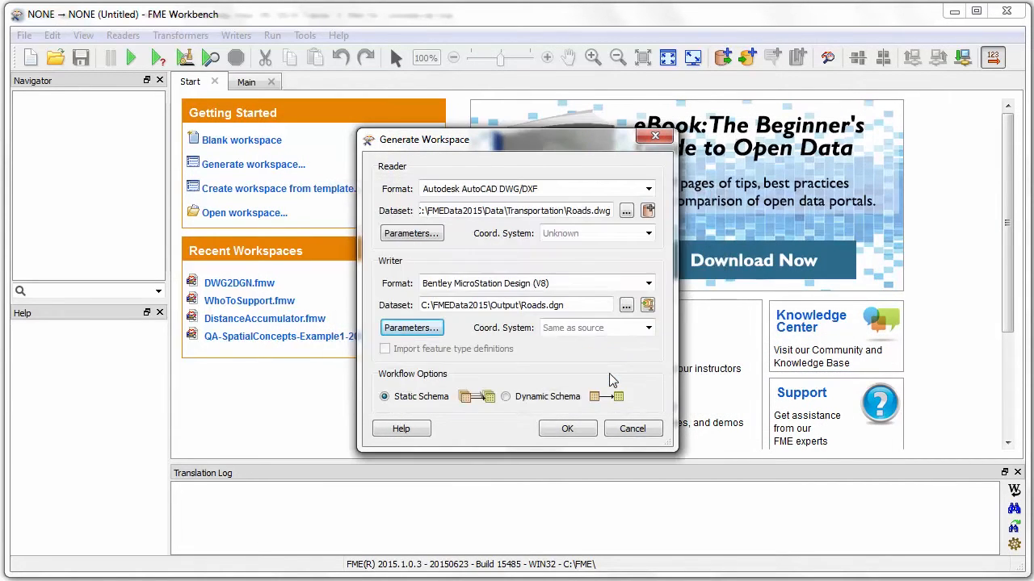
{"action": "left_click", "coordinate": [567, 427]}
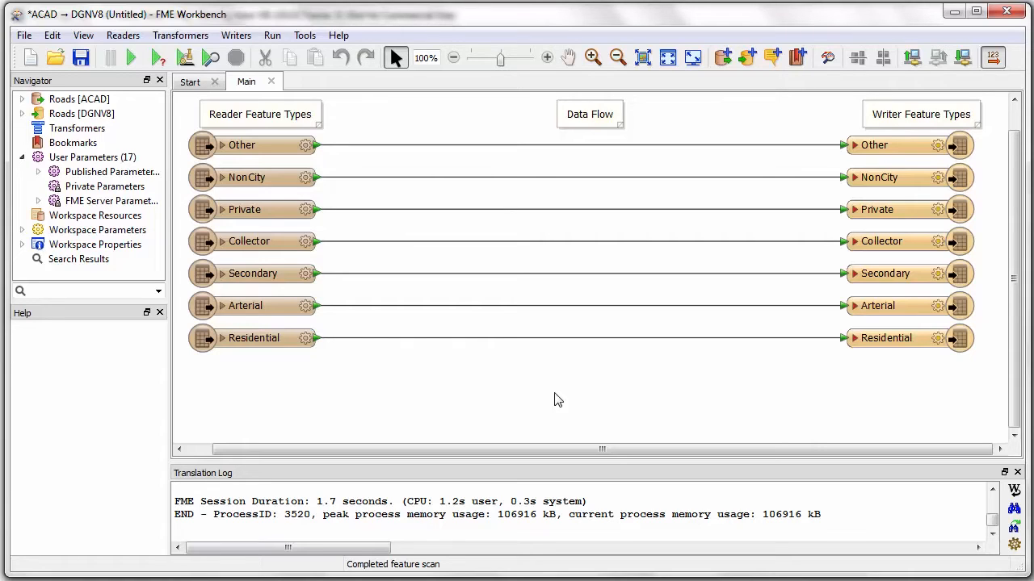
{"action": "mouse_move", "coordinate": [740, 216]}
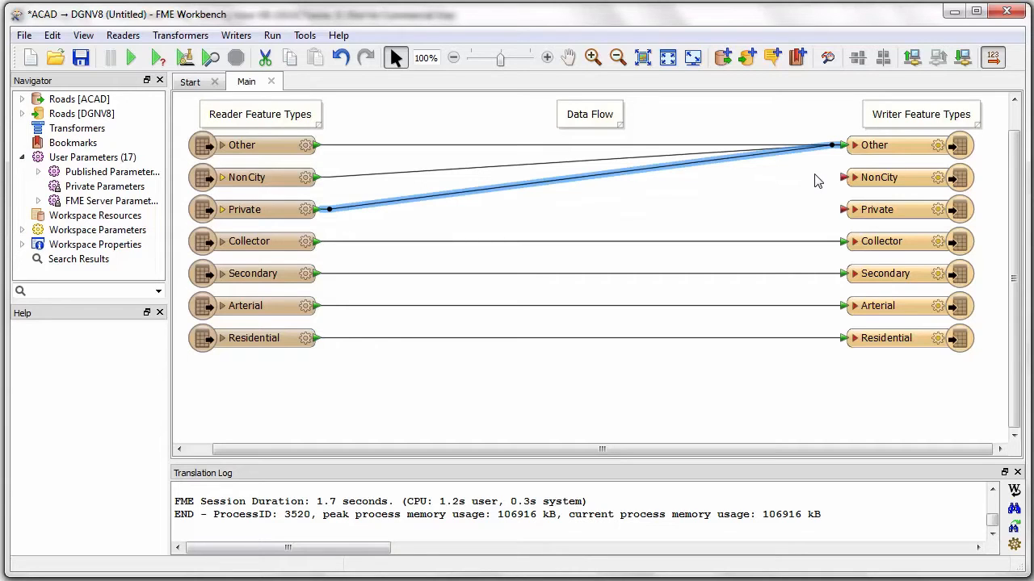
Remove the now-unused NonCity and Private writer feature types.
{"action": "right_click", "coordinate": [905, 178]}
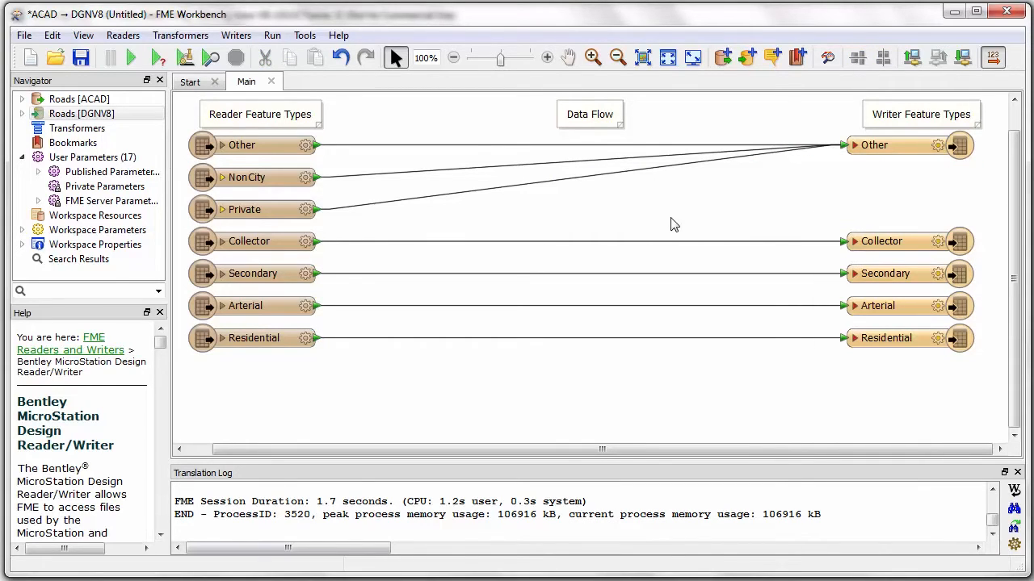
{"action": "mouse_move", "coordinate": [817, 179]}
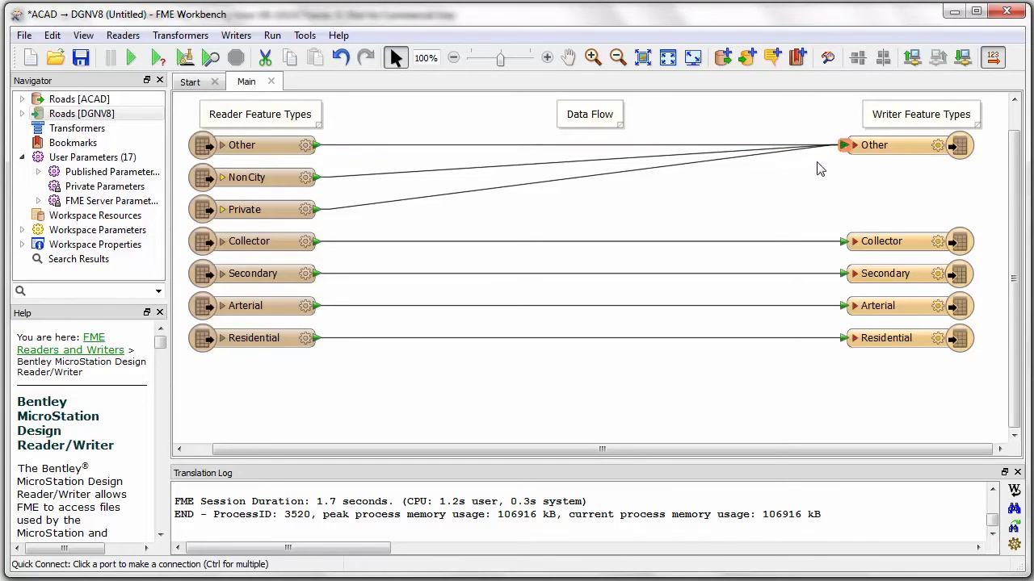
Insert a DGNStyler before Other with Color and Lines enabled, line weight 3 and line style 2.
{"action": "type", "text": "dgnsty"}
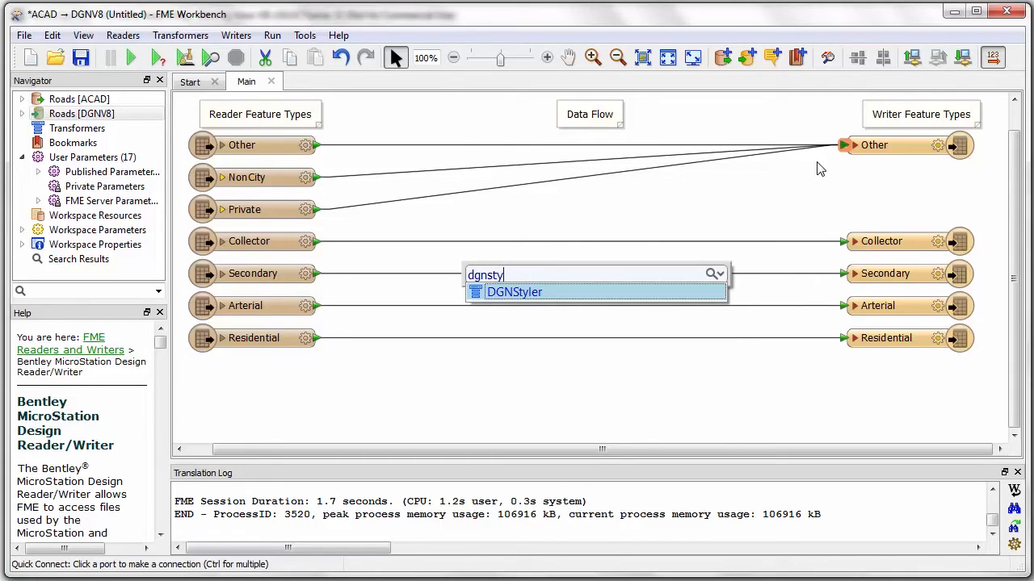
{"action": "left_click", "coordinate": [514, 291]}
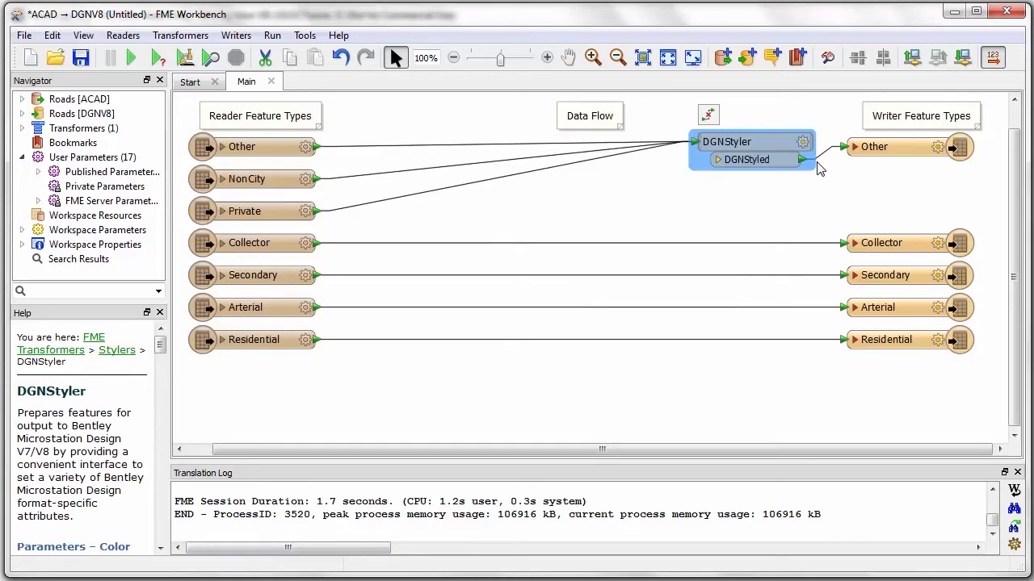
{"action": "double_click", "coordinate": [725, 142]}
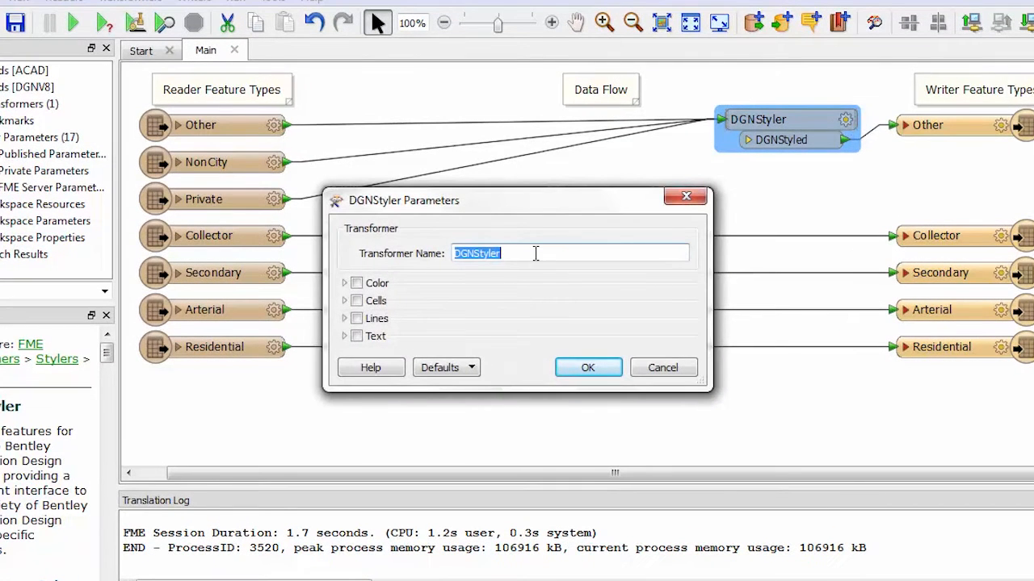
{"action": "left_click", "coordinate": [355, 283]}
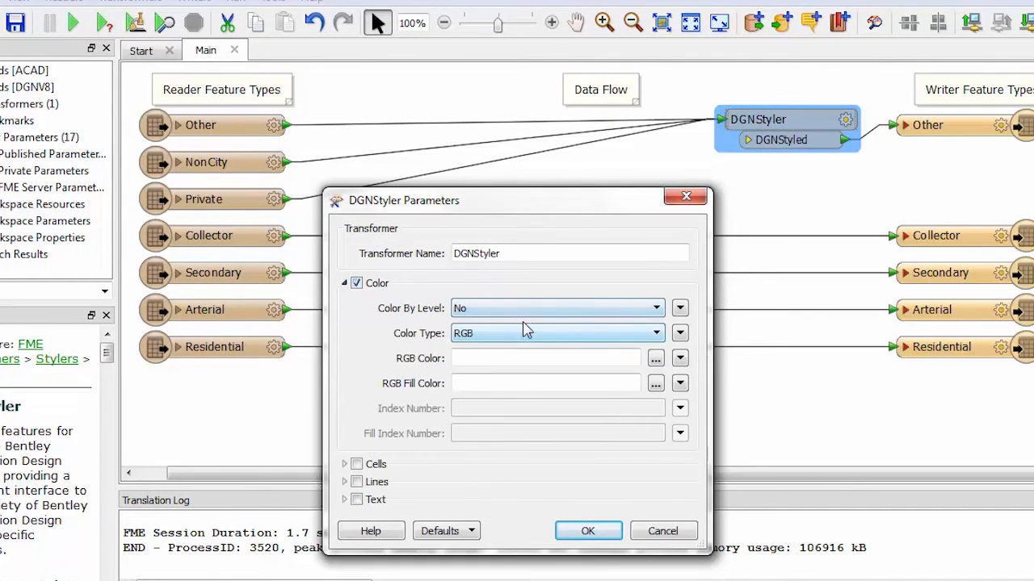
{"action": "left_click", "coordinate": [656, 358]}
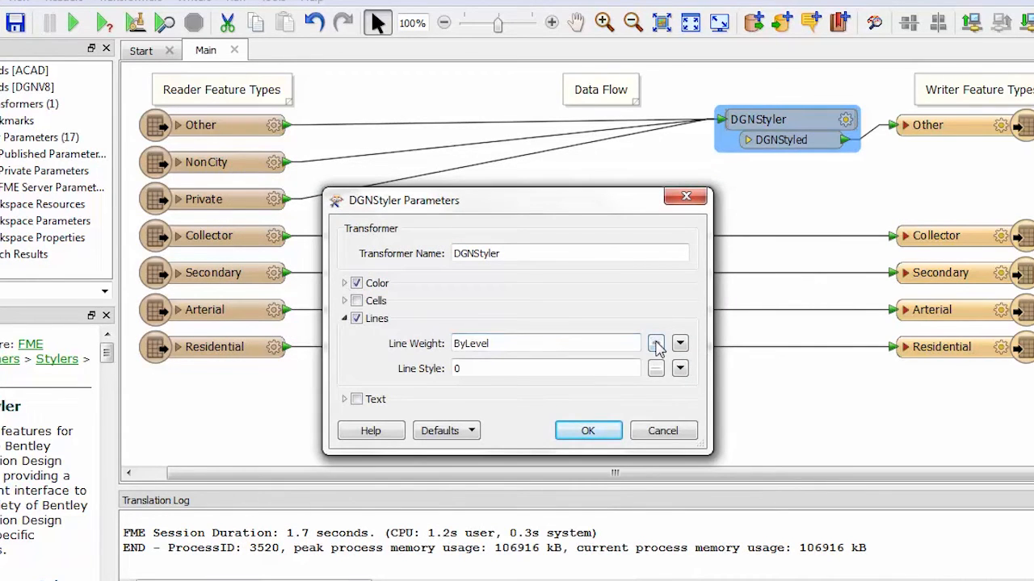
{"action": "left_click", "coordinate": [655, 343]}
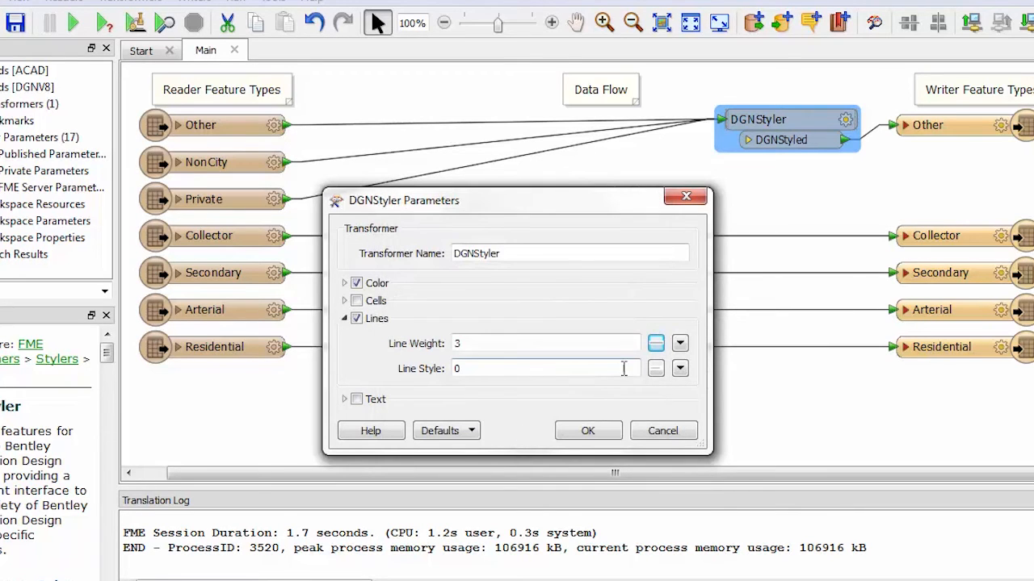
{"action": "left_click", "coordinate": [679, 368]}
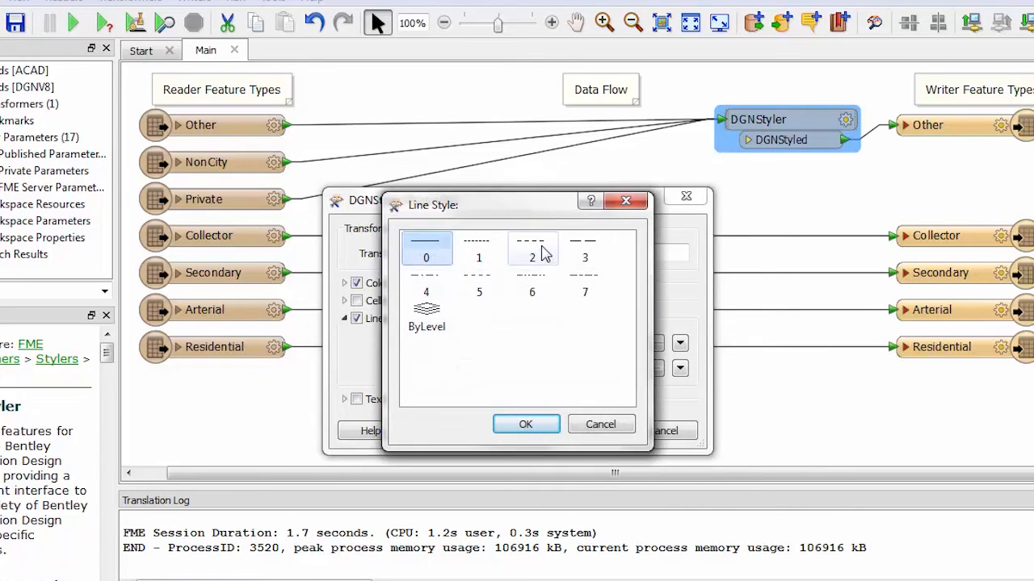
{"action": "left_click", "coordinate": [526, 423]}
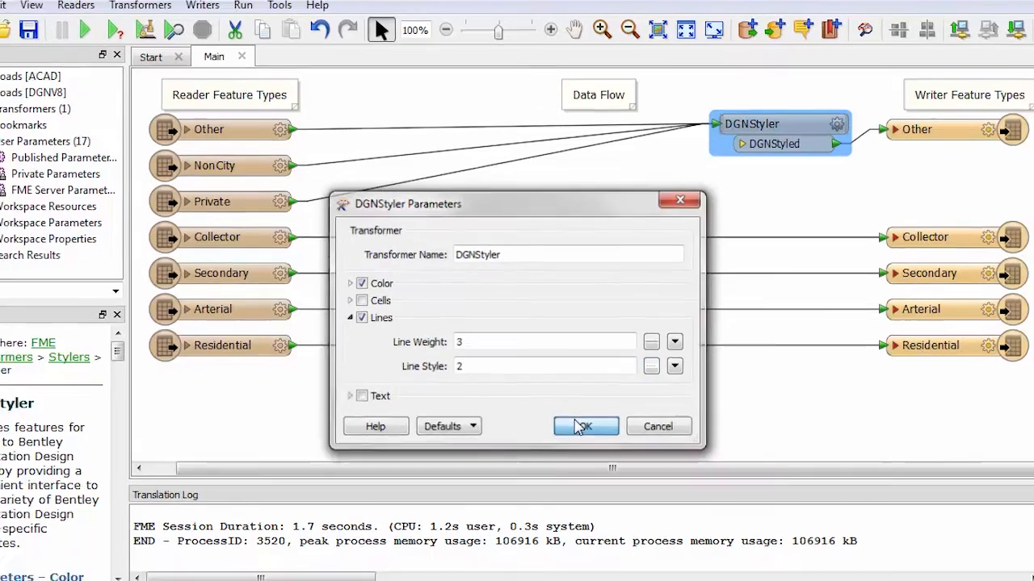
{"action": "left_click", "coordinate": [585, 426]}
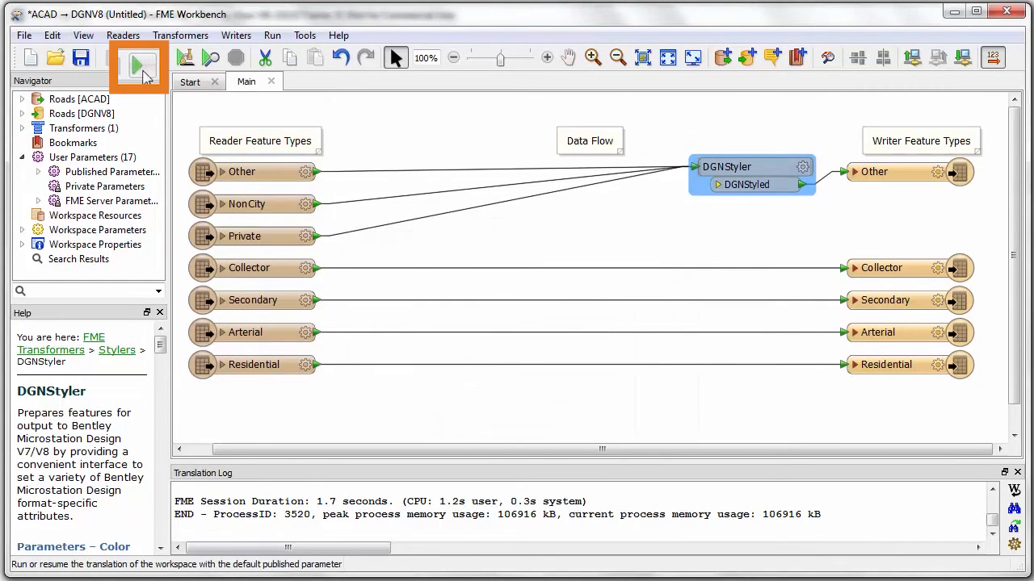
Run the translation to write Roads.dgn.
{"action": "left_click", "coordinate": [138, 58]}
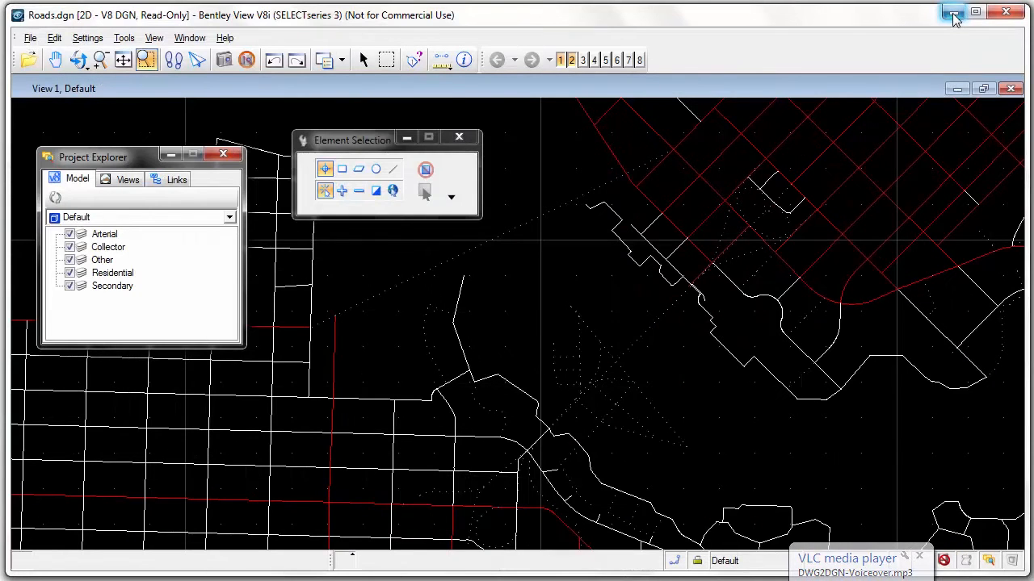
{"action": "mouse_move", "coordinate": [952, 13]}
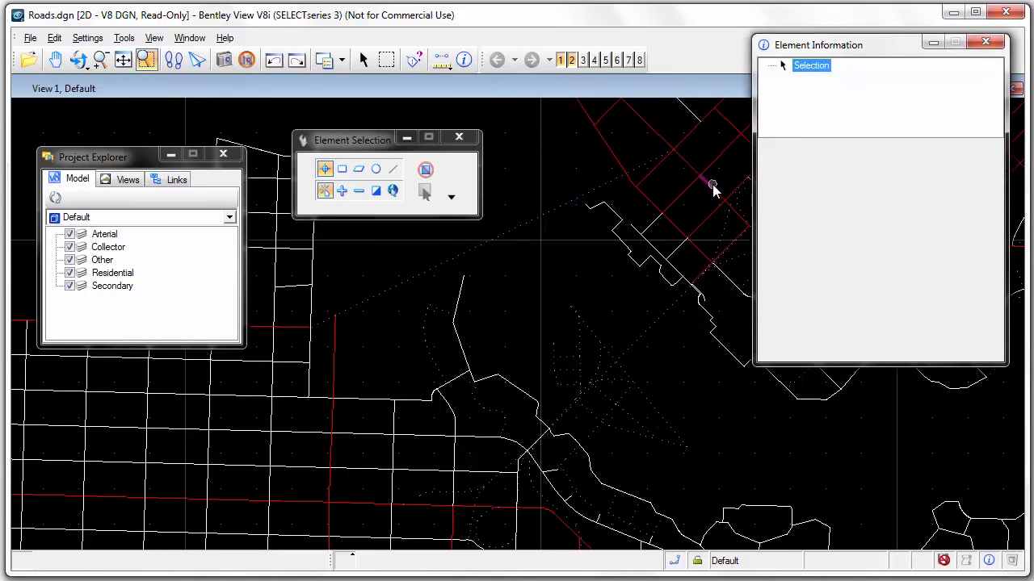
Select a red Arterial road line to view its element information.
{"action": "left_click", "coordinate": [707, 184]}
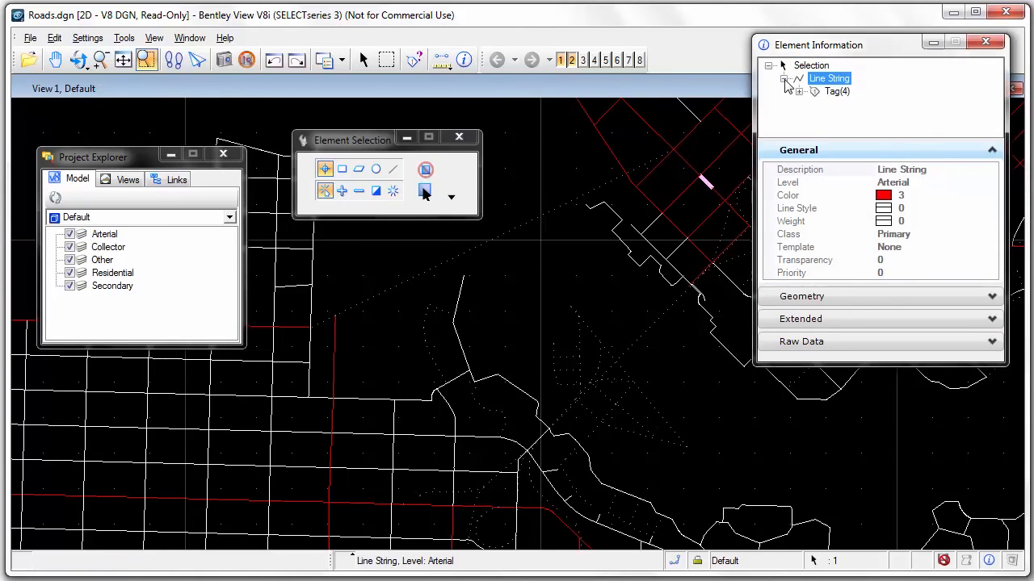